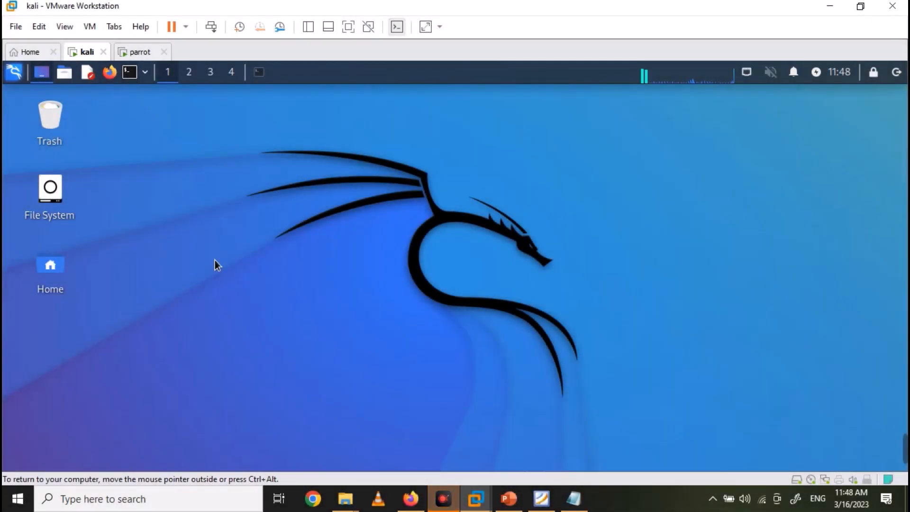
# Step: Check the Kali machine's IP address with ifconfig in a new terminal
pyautogui.click(128, 72)
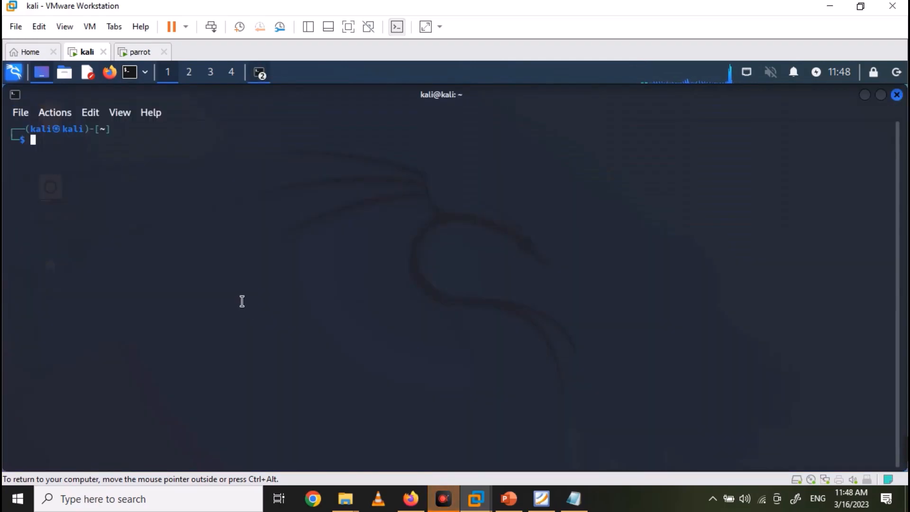
pyautogui.write('ifconfig')
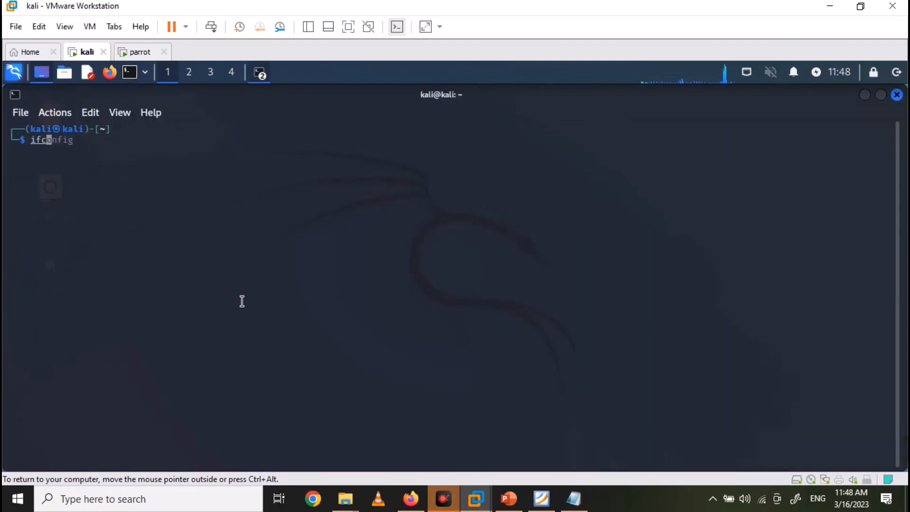
pyautogui.press('Return')
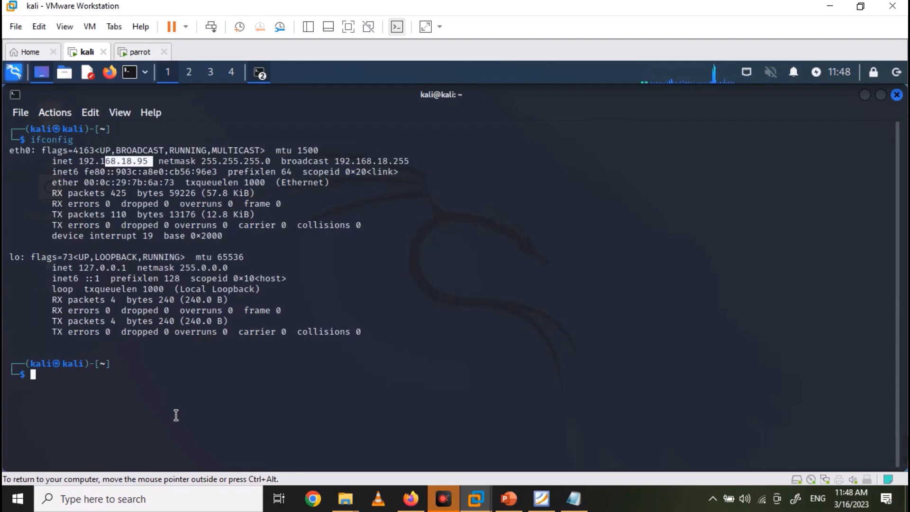
# Step: Download covert_tcp.c from the cudeso security-tools GitHub repo with wget and list the home folder
pyautogui.write('wg')
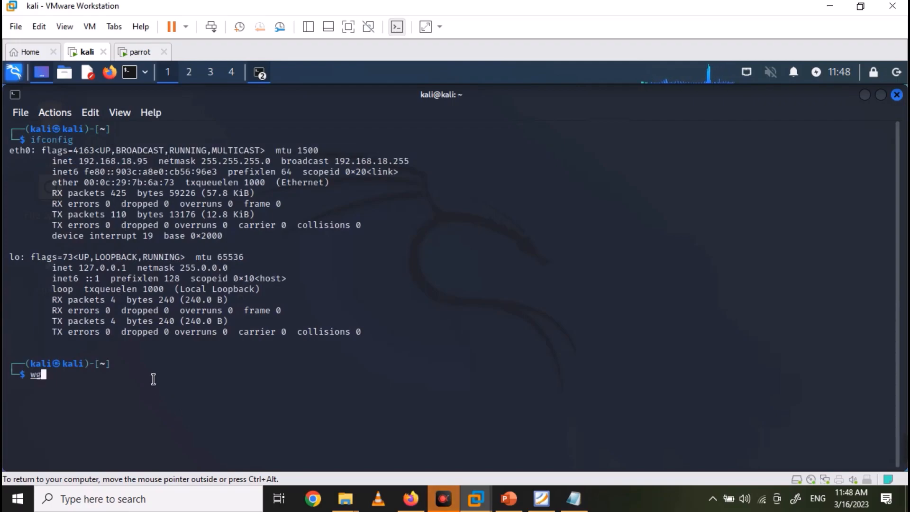
pyautogui.write('et')
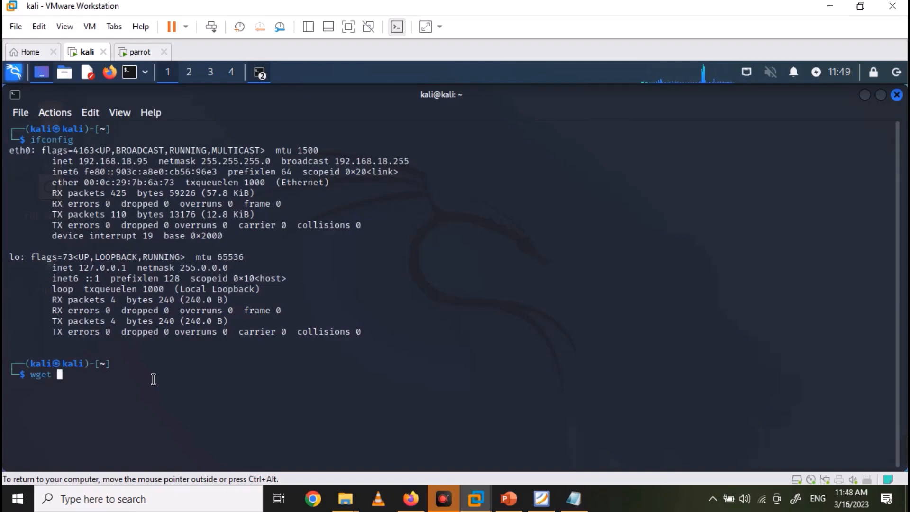
pyautogui.write('wget https://raw.githubusercontent.com/cudeso/security-tools/master/networktools/covert/covert_tcp.c')
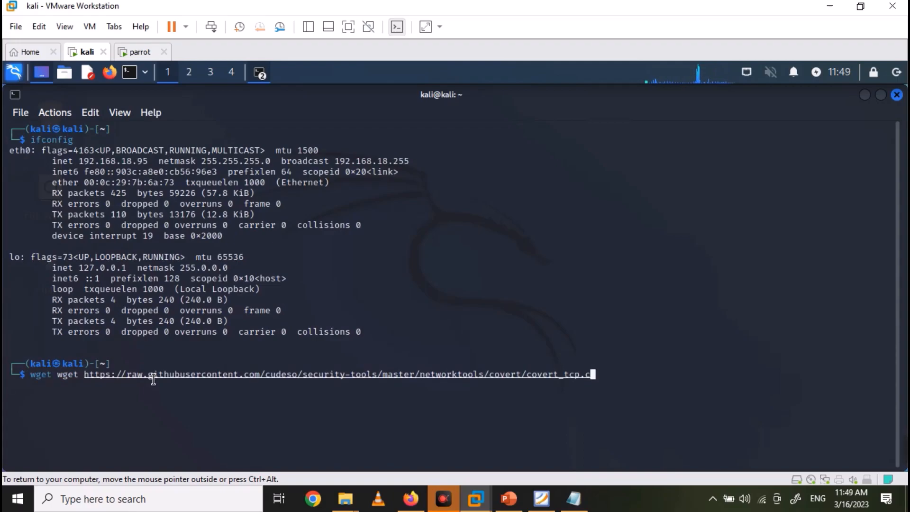
pyautogui.press('Return')
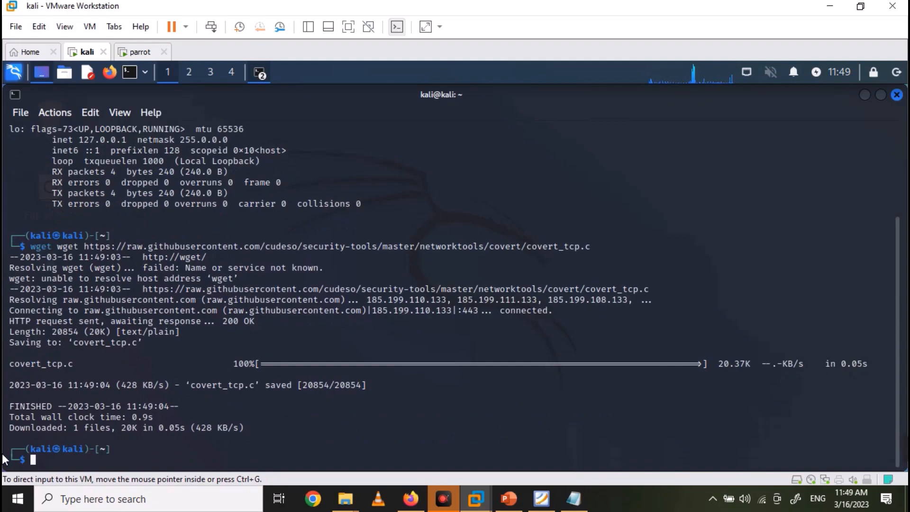
pyautogui.write('ls')
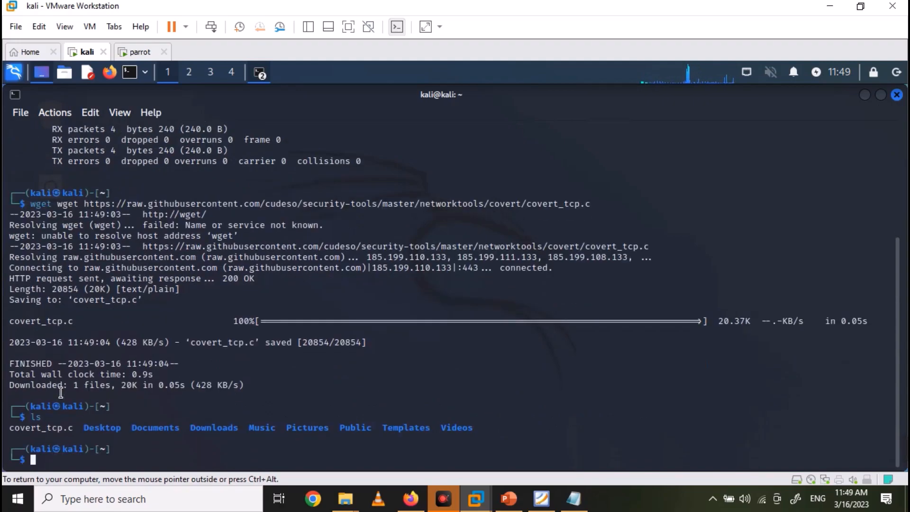
# Step: Compile covert_tcp.c into covert_tcp with cc -o on Kali, then move to the Parrot VM
pyautogui.write('cc')
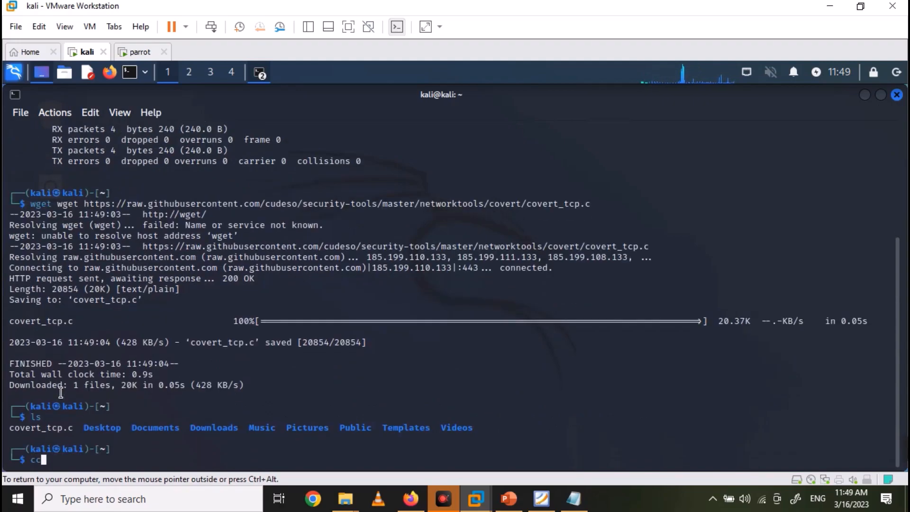
pyautogui.write('-o co')
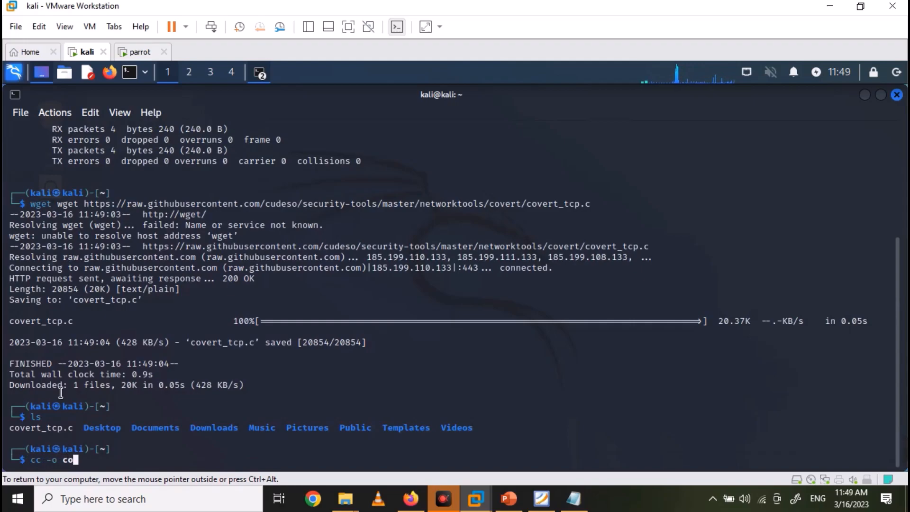
pyautogui.press('Return')
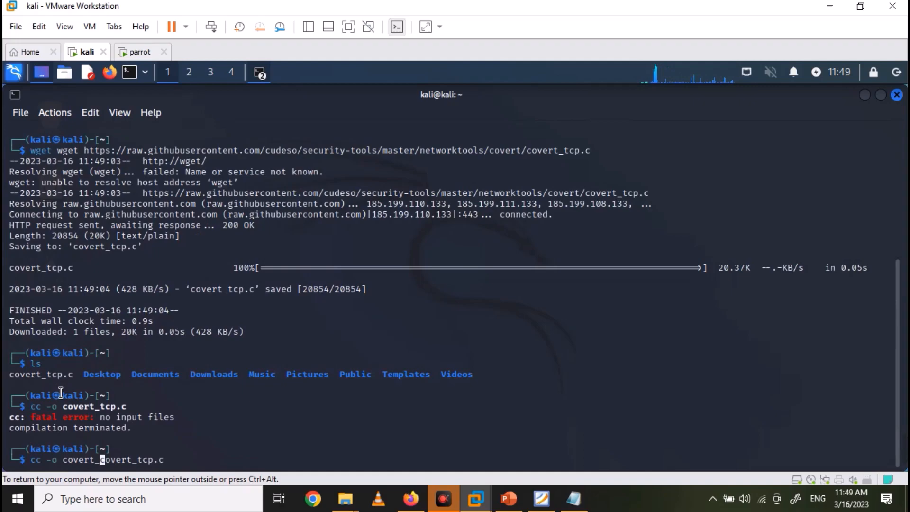
pyautogui.write('tcp ')
pyautogui.press('Return')
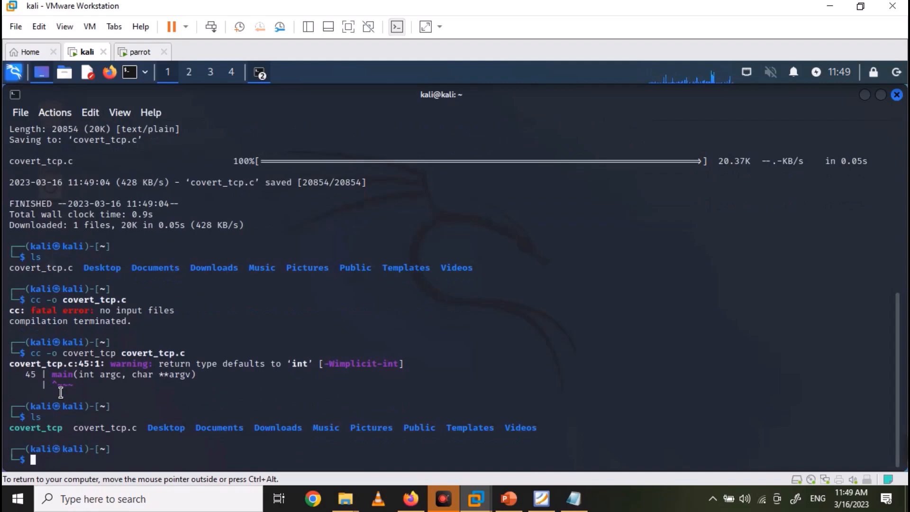
pyautogui.moveTo(103, 138)
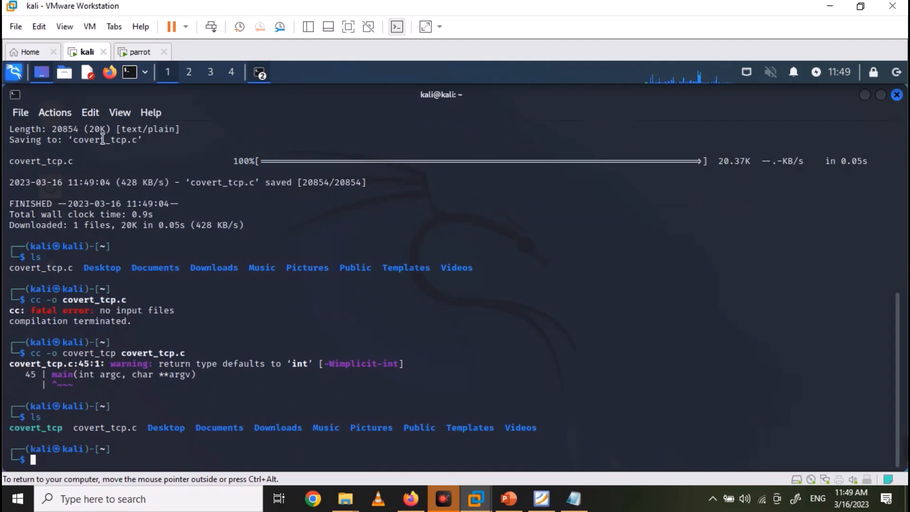
pyautogui.click(140, 51)
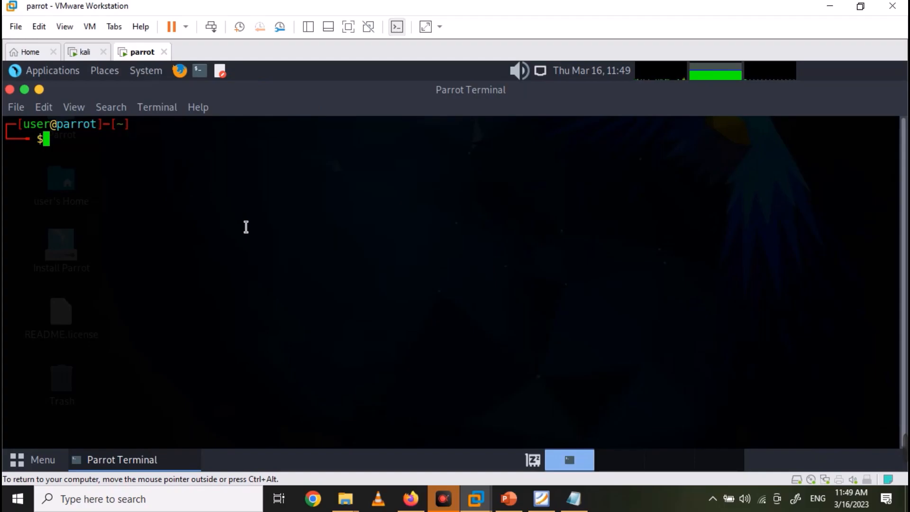
# Step: Check Parrot's IP address and download covert_tcp.c onto Parrot
pyautogui.write('ifconfig')
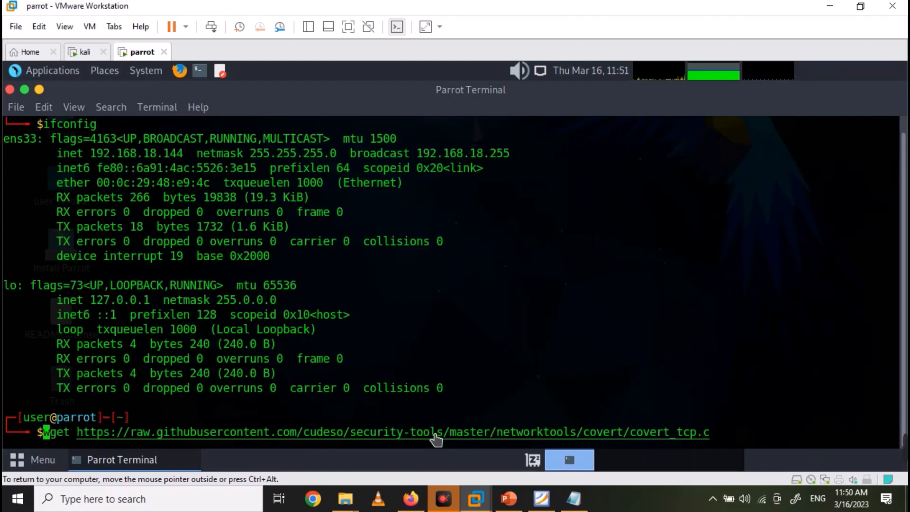
pyautogui.press('Return')
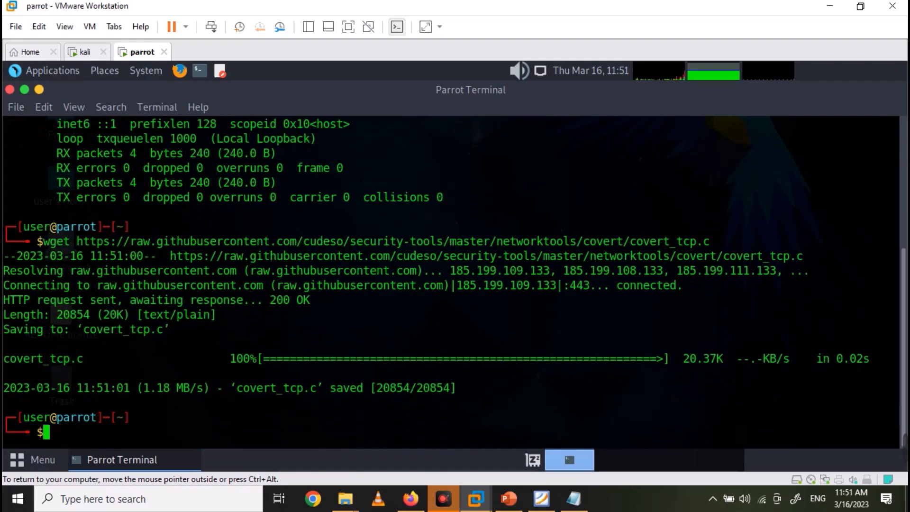
# Step: Attempt compiling covert_tcp.c into covert_tcp on Parrot with cc
pyautogui.write('cc')
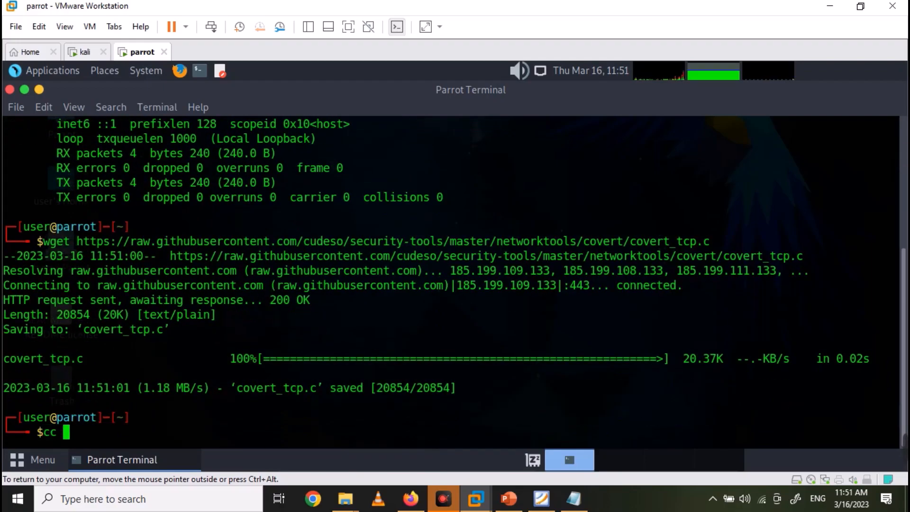
pyautogui.write('covert')
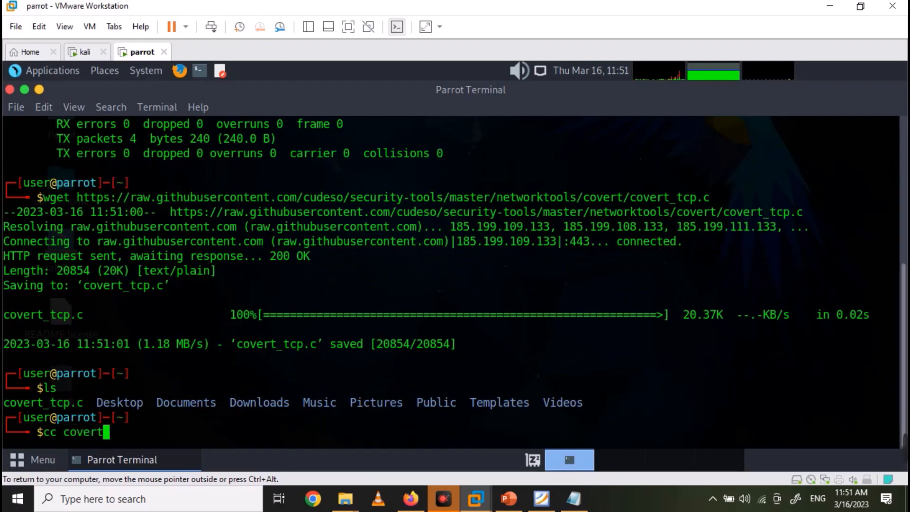
pyautogui.write('_tcp co')
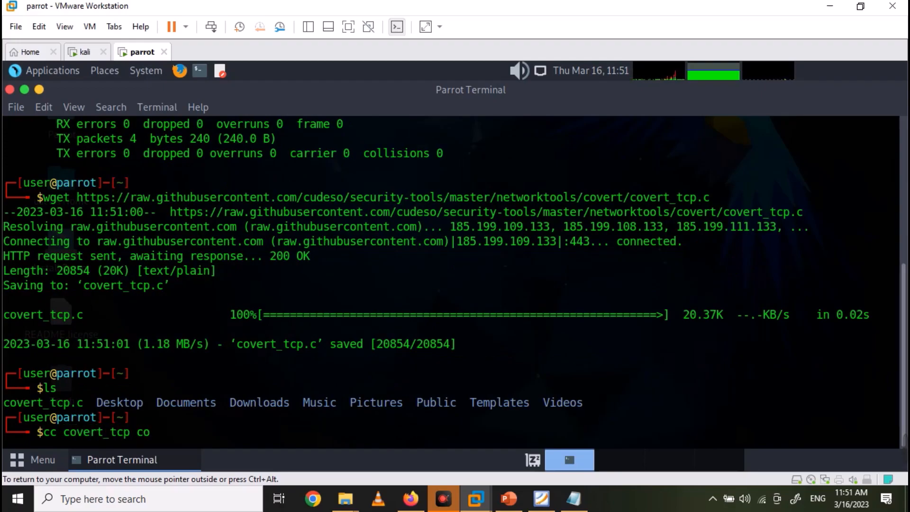
pyautogui.press('Return')
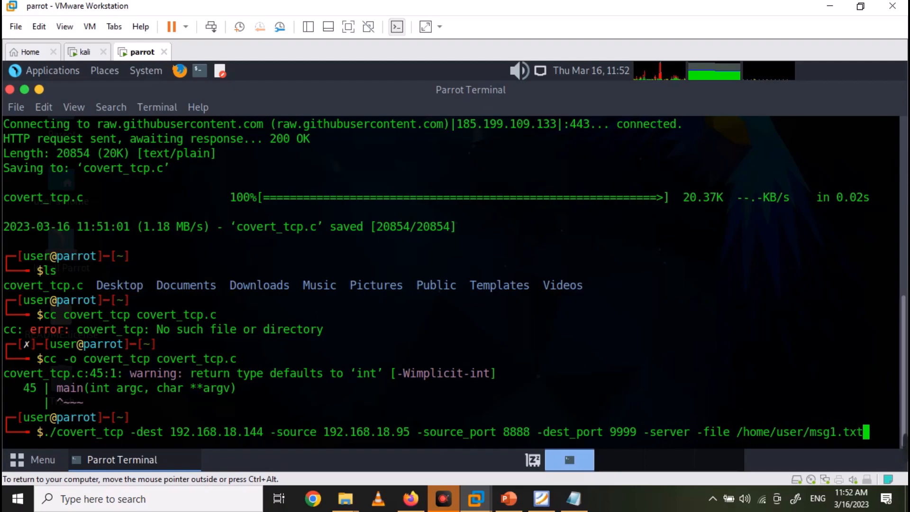
# Step: Start covert_tcp as root on Parrot in server mode, ports 8888/9999, saving to /home/user/msg1.txt
pyautogui.press('Return')
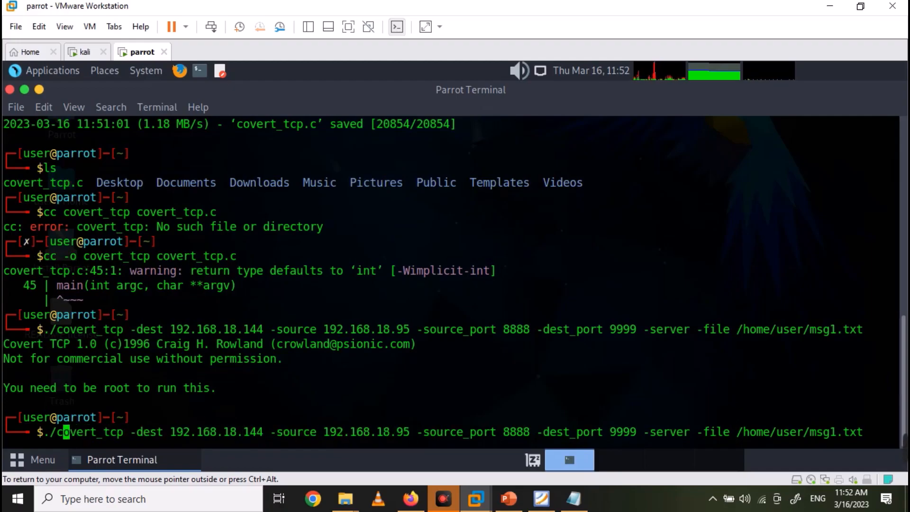
pyautogui.write('sudo')
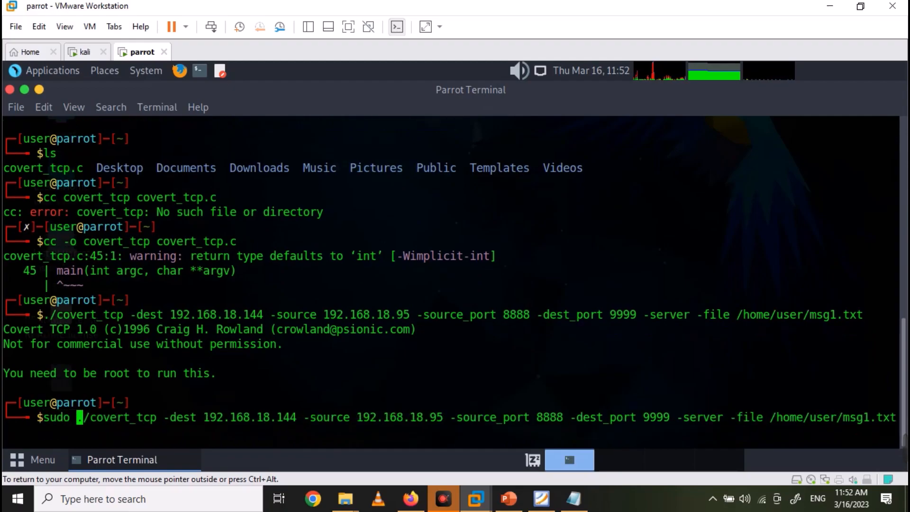
pyautogui.press('Return')
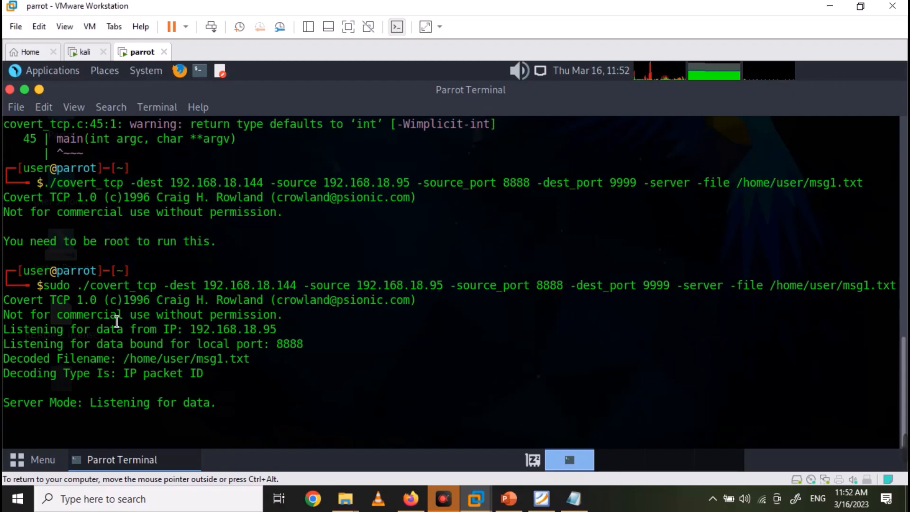
pyautogui.moveTo(98, 95)
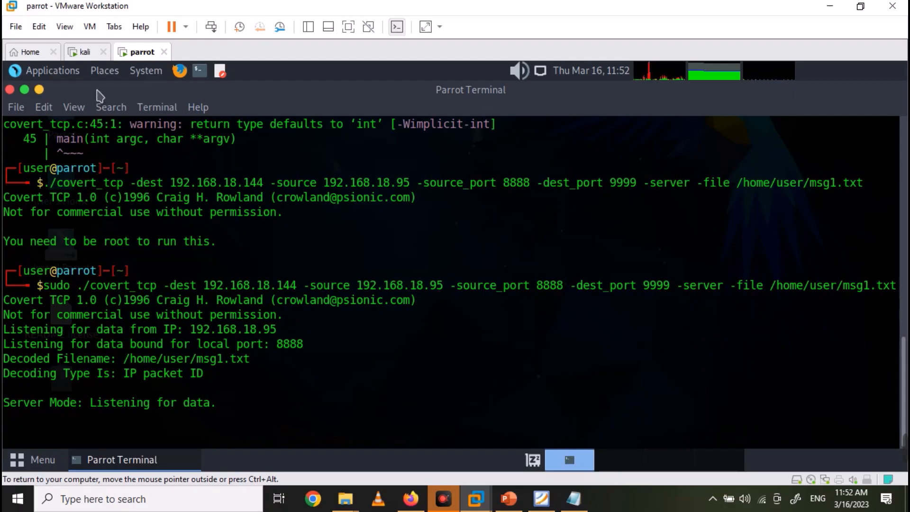
pyautogui.click(86, 51)
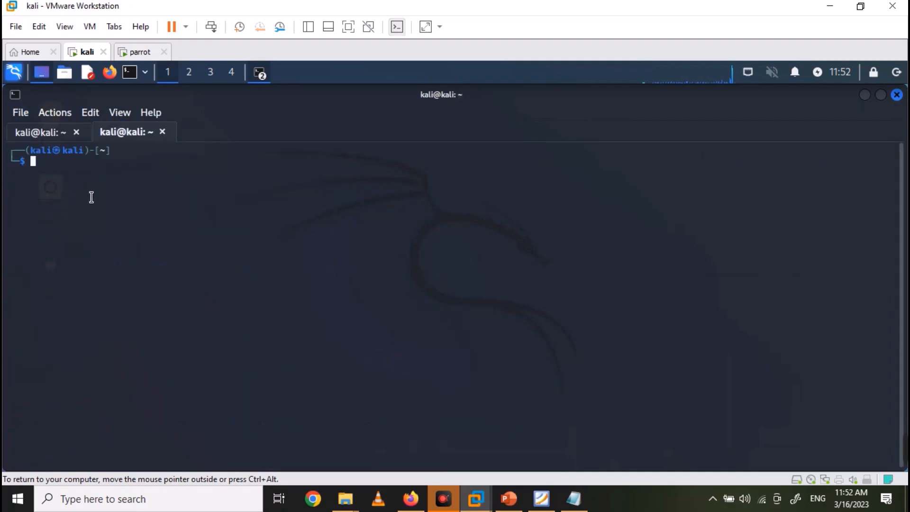
# Step: Create msg.txt with nano and send it via sudo ./covert_tcp from 192.168.18.95 to 192.168.18.144
pyautogui.write('nano msg.tx')
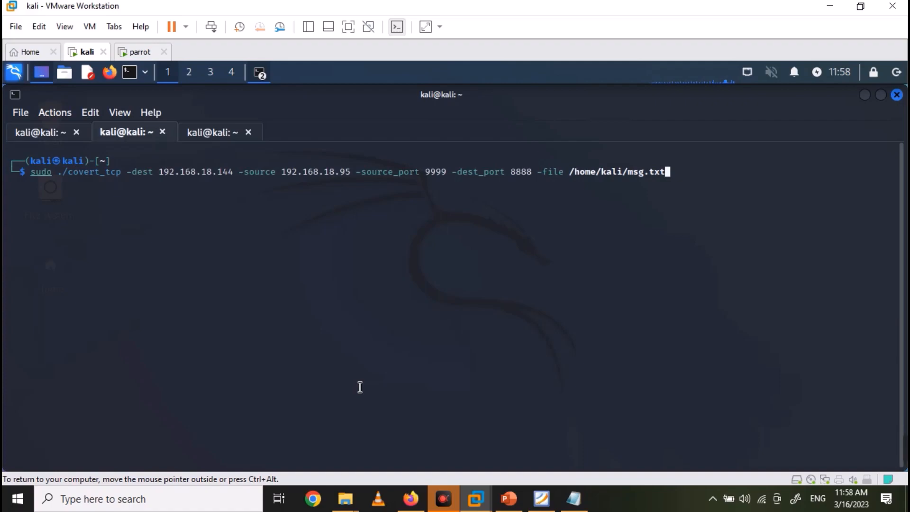
pyautogui.press('Return')
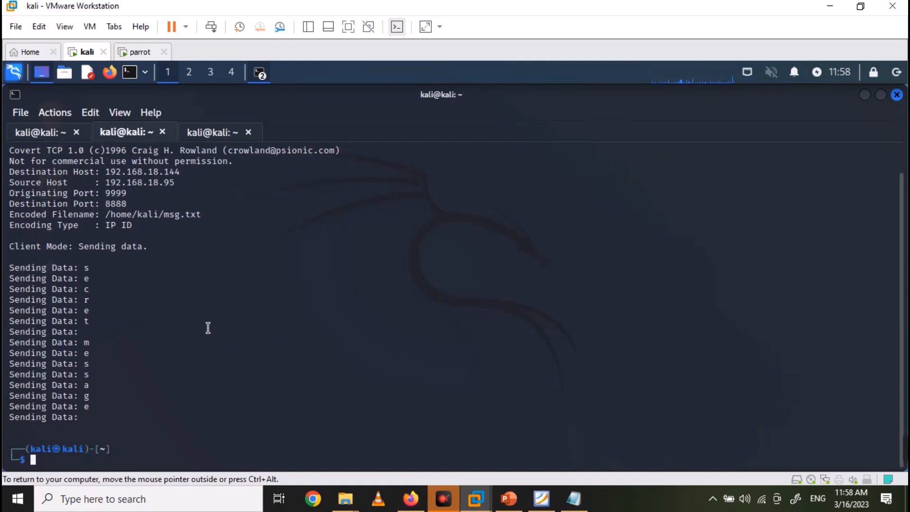
pyautogui.click(141, 51)
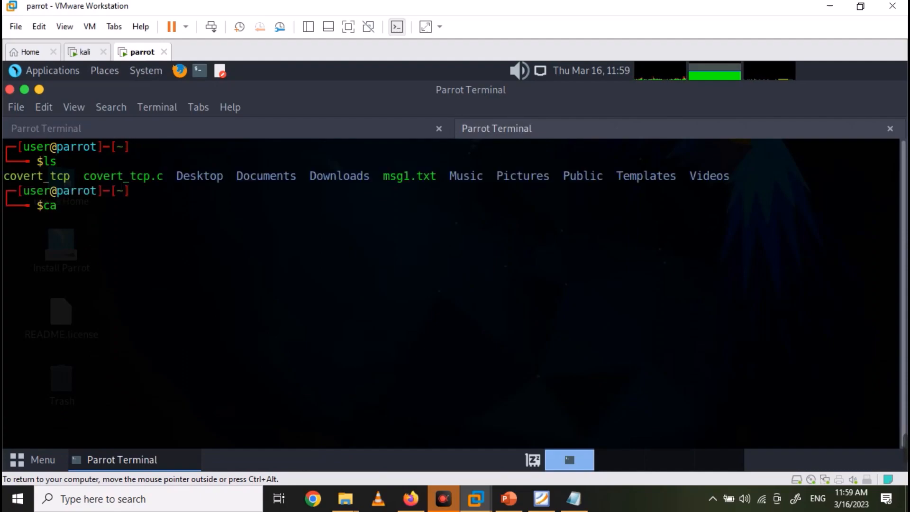
# Step: Display msg1.txt on Parrot, showing the received "secret message"
pyautogui.press('Return')
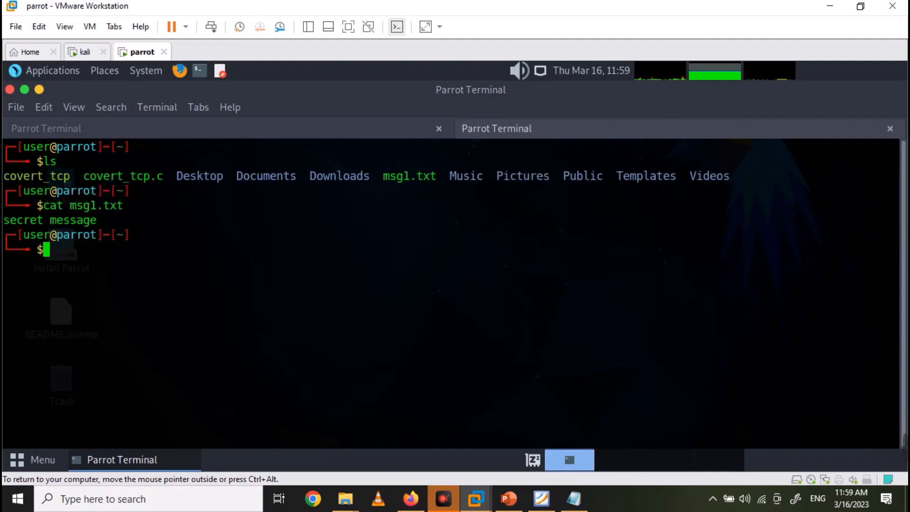
pyautogui.moveTo(508, 179)
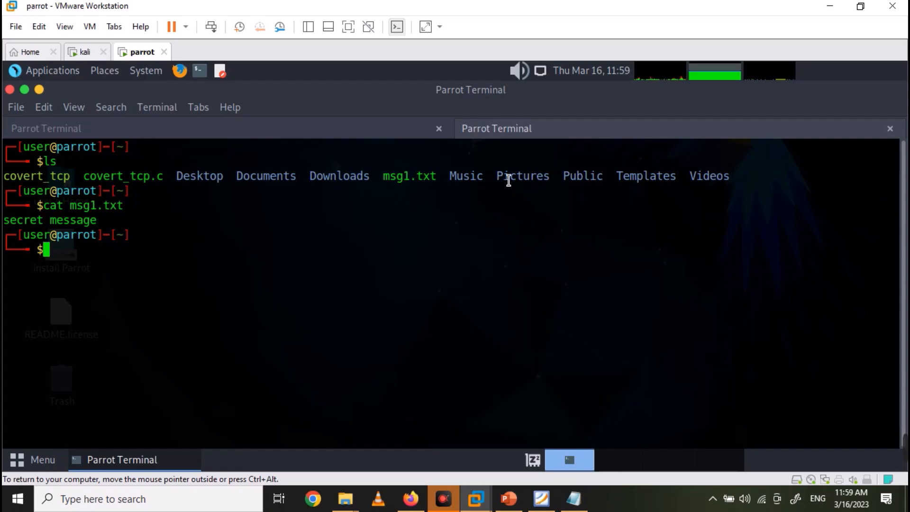